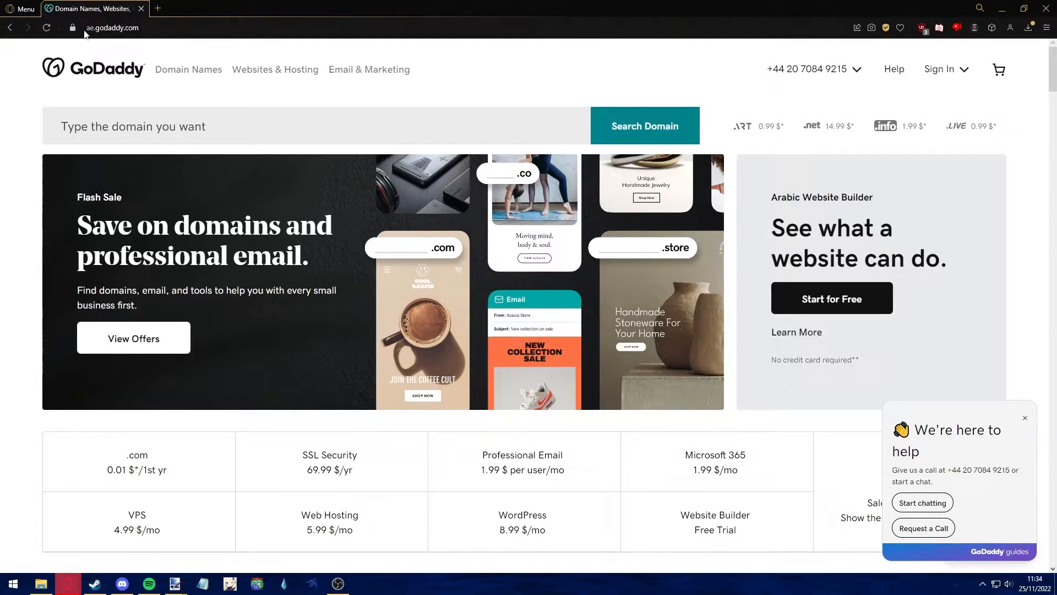
mouse_move(753, 172)
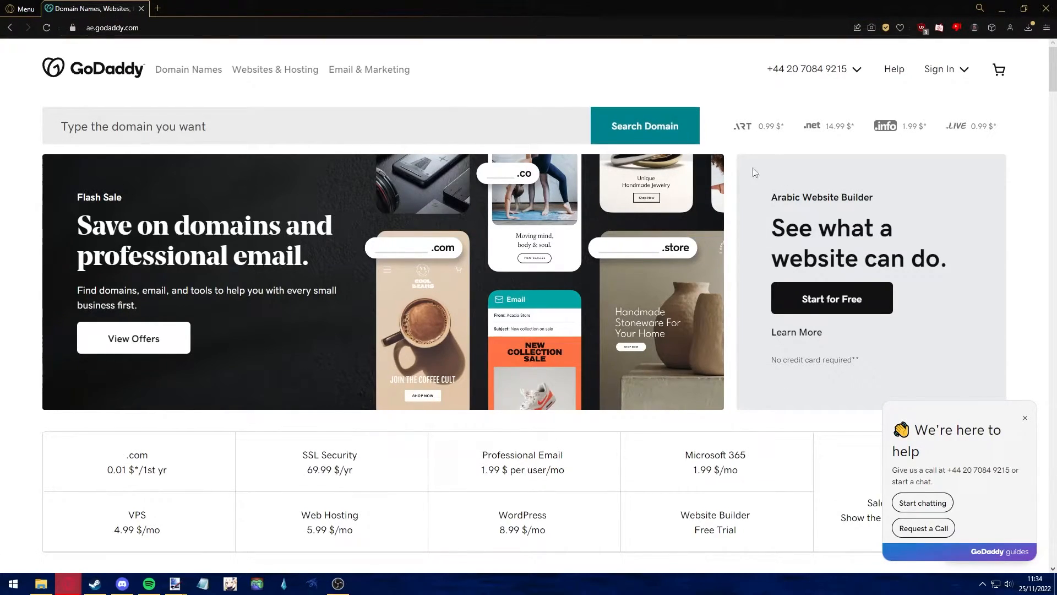
Show the GoDaddy account menu with sign-in and create-account options
click(940, 68)
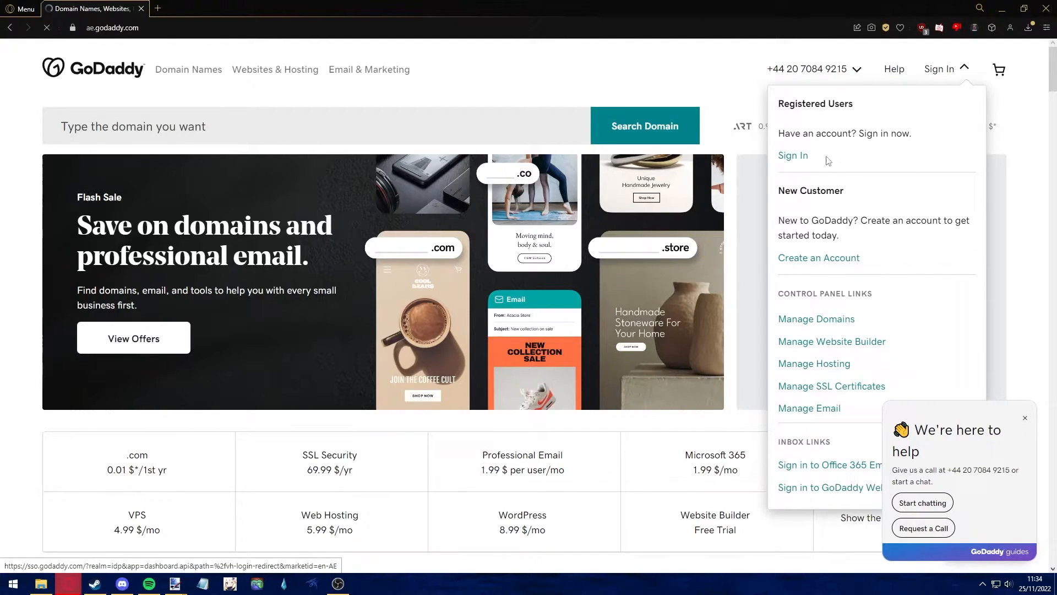
click(793, 155)
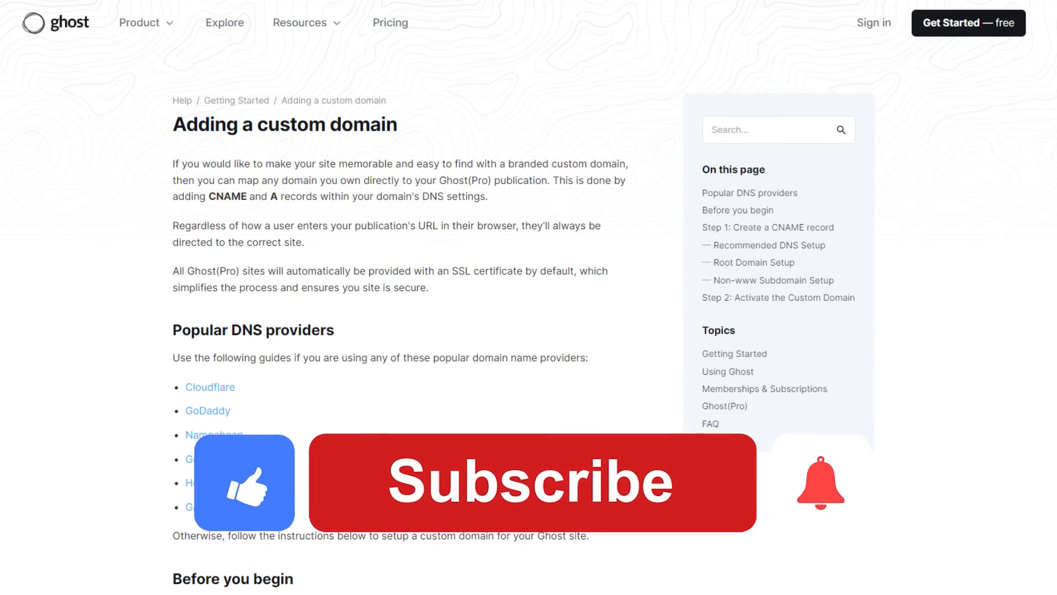
View the Ghost 'Adding a custom domain' article's popular DNS providers list including GoDaddy
click(530, 482)
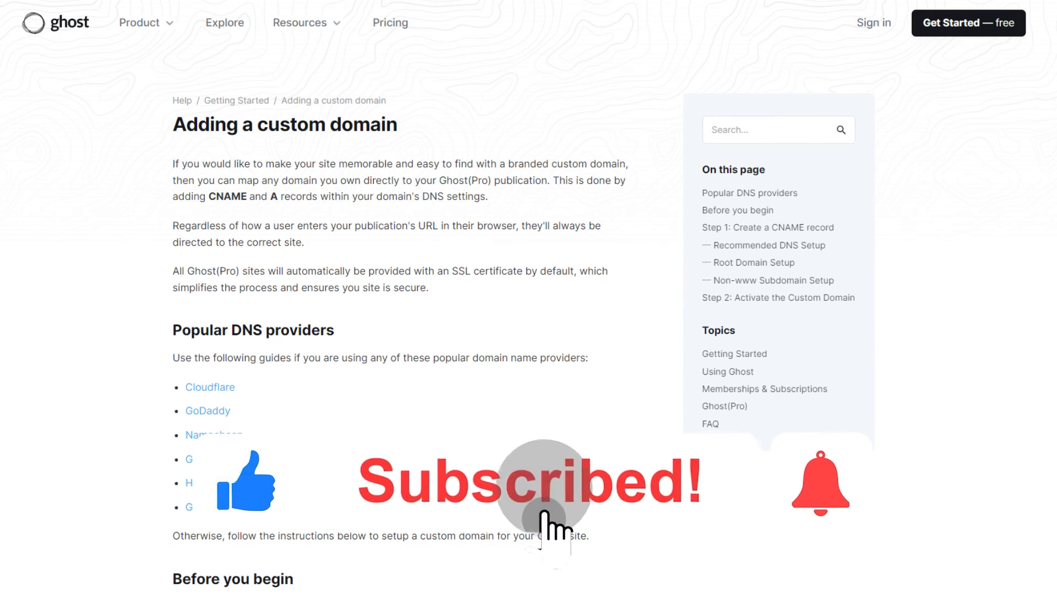